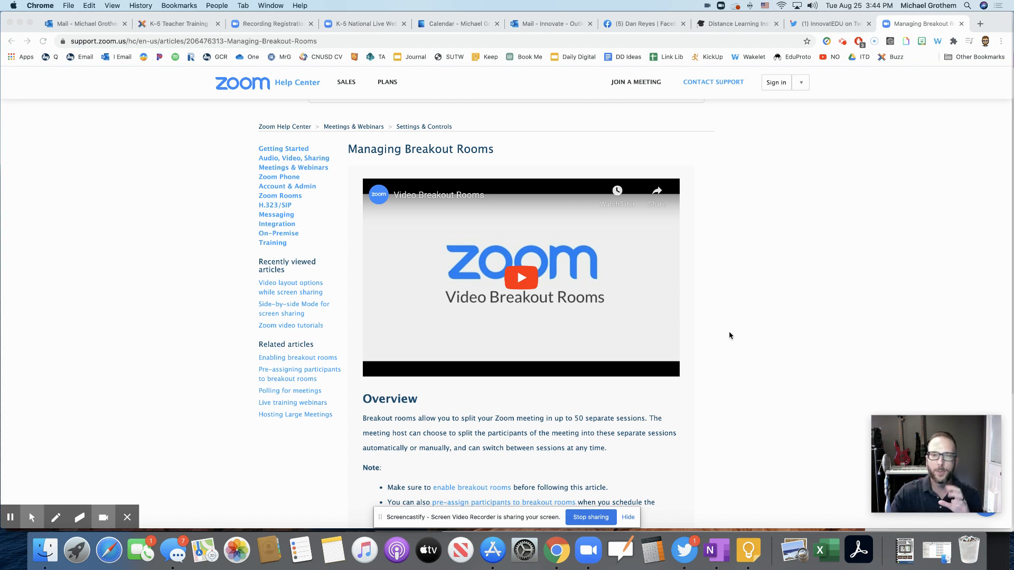
Scroll the article down to the Overview notes, Prerequisites and Limitations sections
scroll("down", 3)
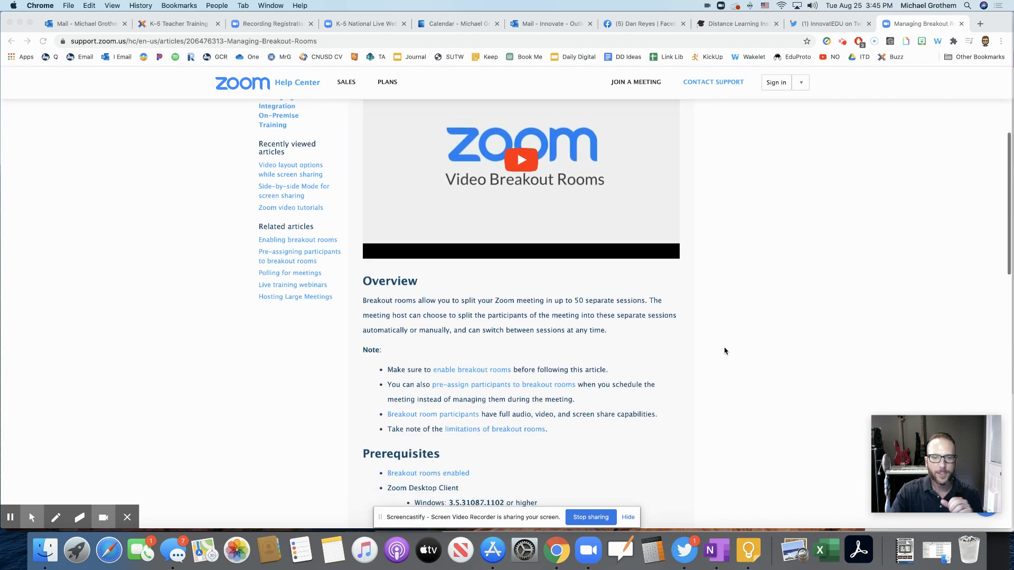
scroll("down", 3)
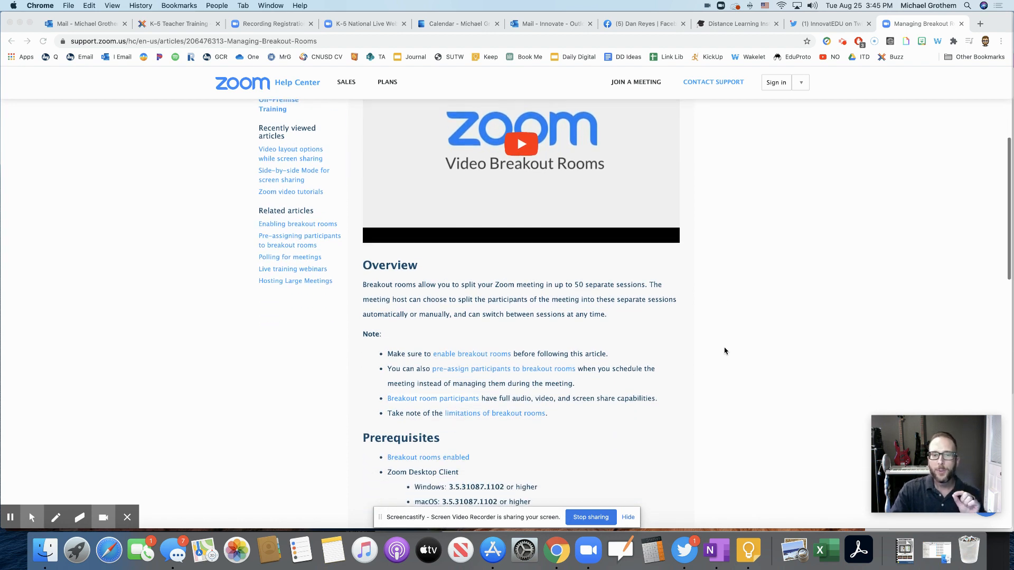
scroll("down", 3)
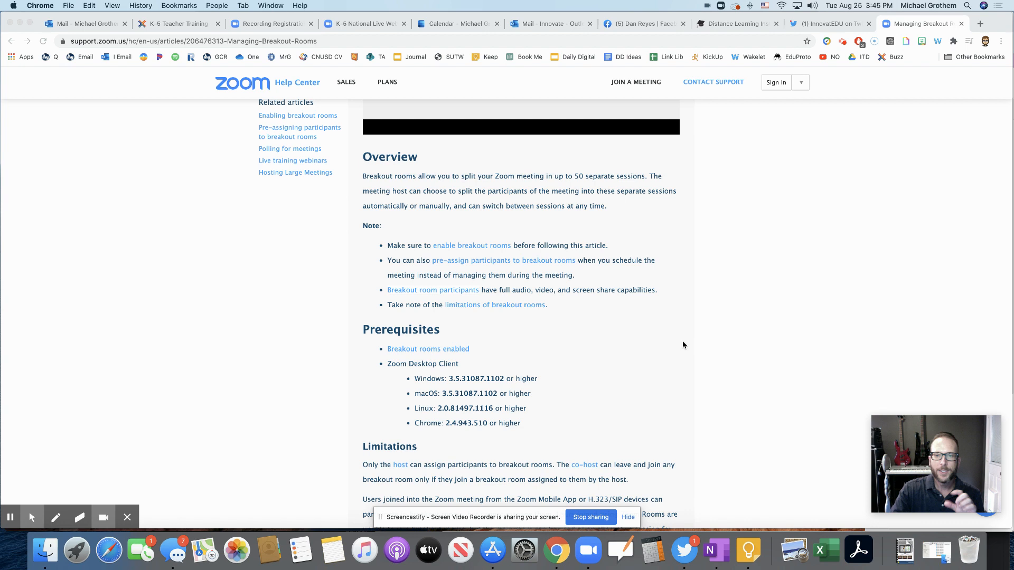
mouse_move(399, 296)
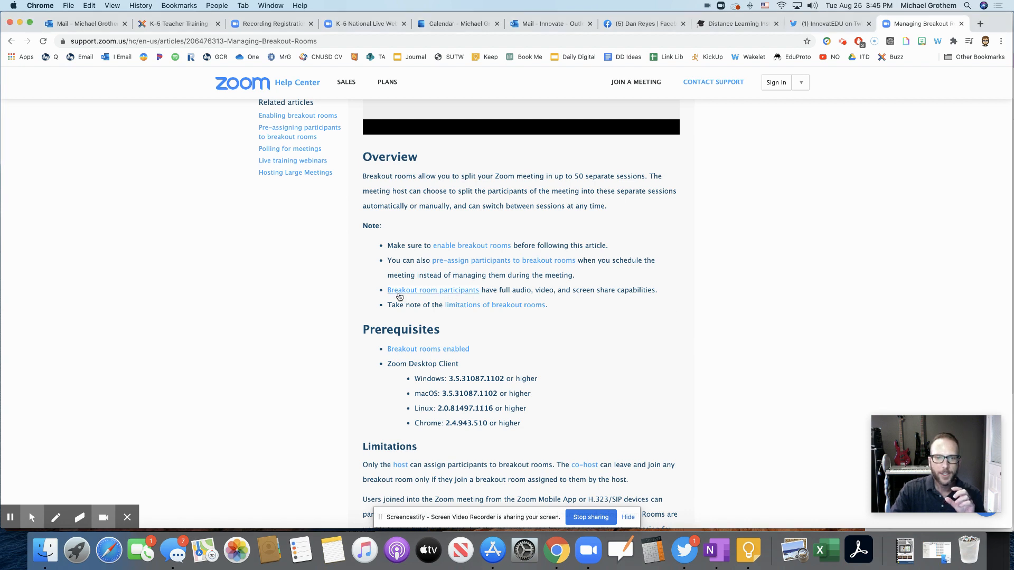
mouse_move(501, 292)
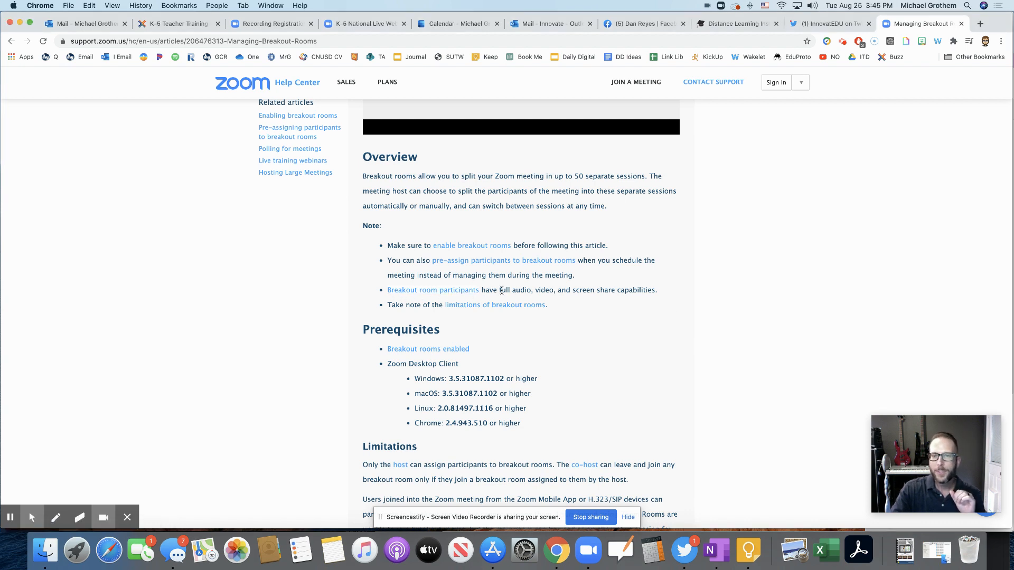
mouse_move(648, 293)
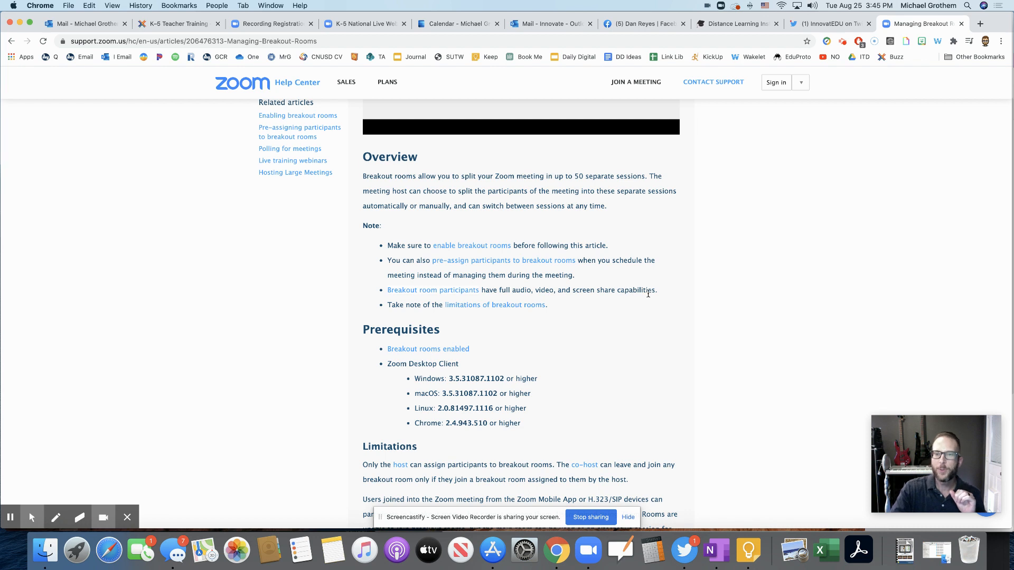
mouse_move(588, 553)
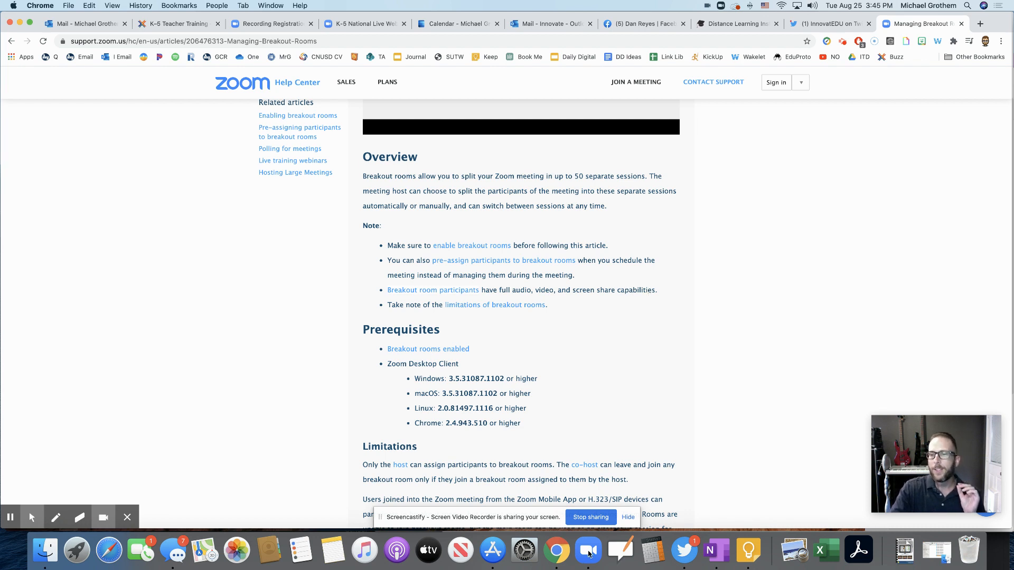
In the Zoom meeting, review the Share Screen choices and the Advanced Sharing Options without sharing
left_click(587, 551)
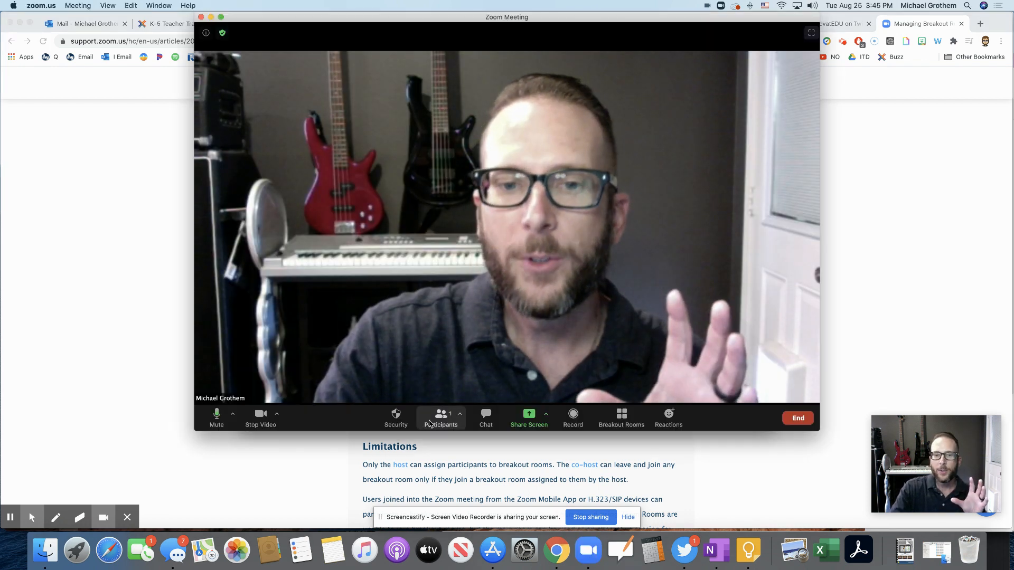
left_click(528, 417)
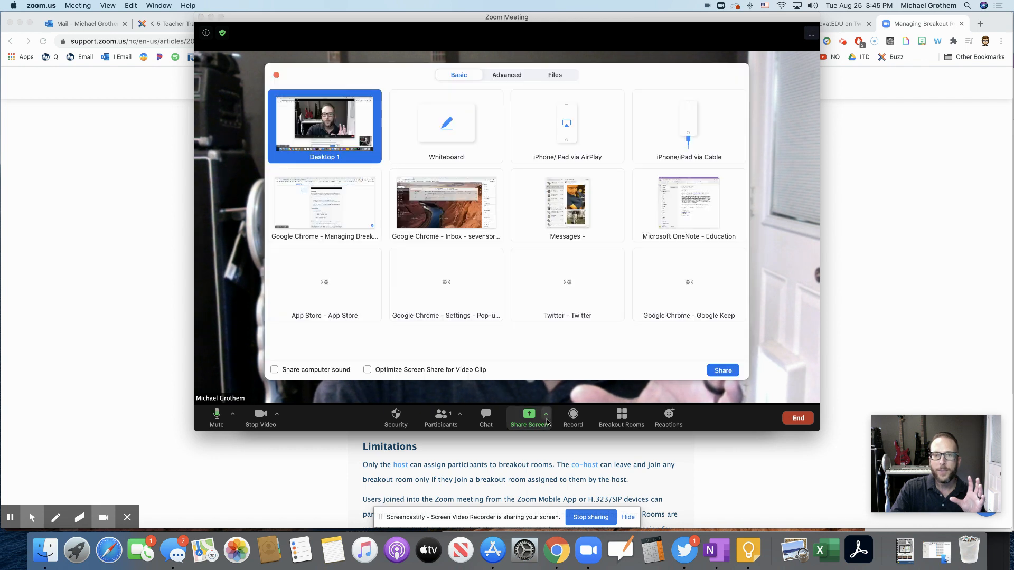
left_click(276, 74)
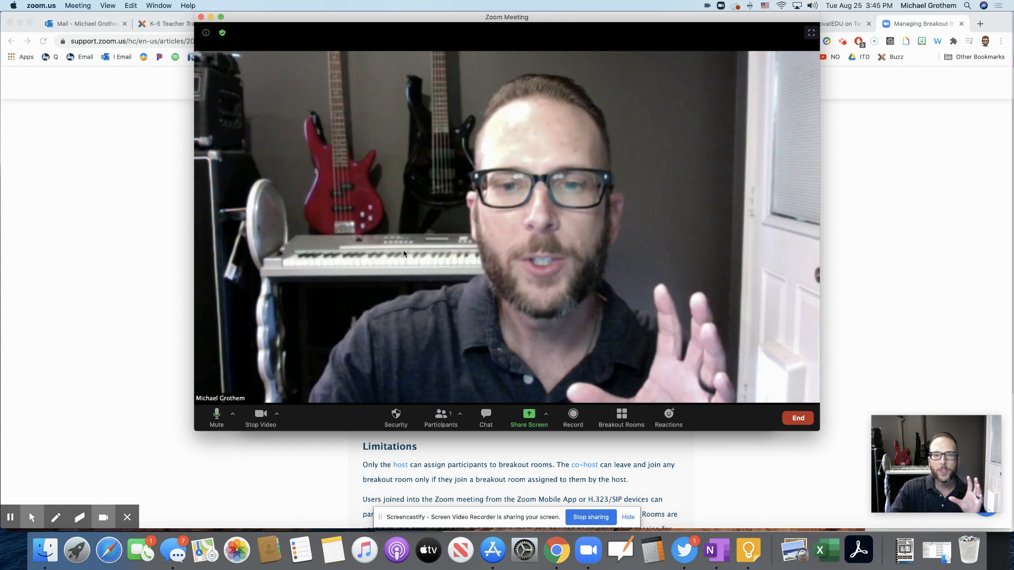
left_click(546, 415)
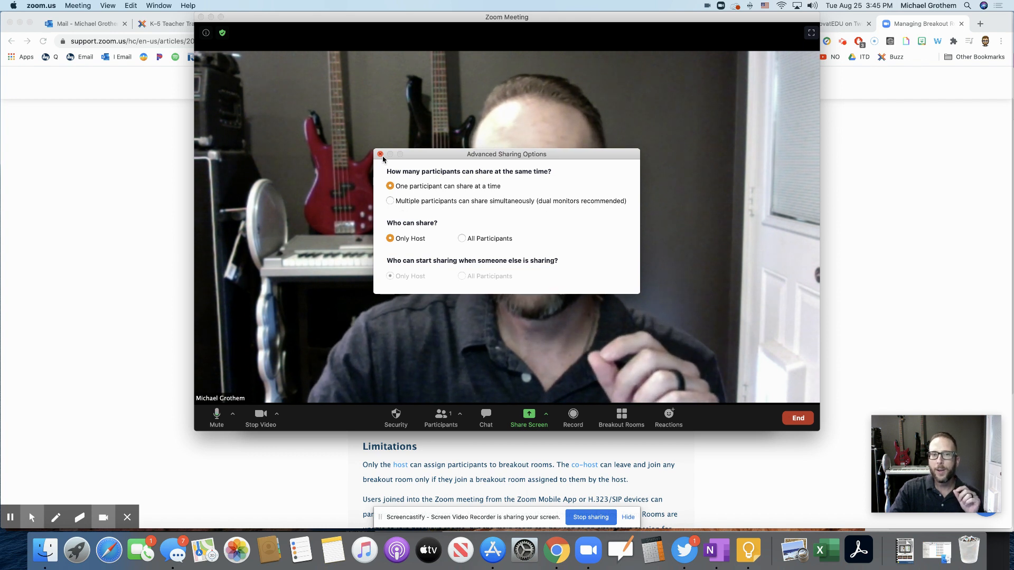
left_click(381, 154)
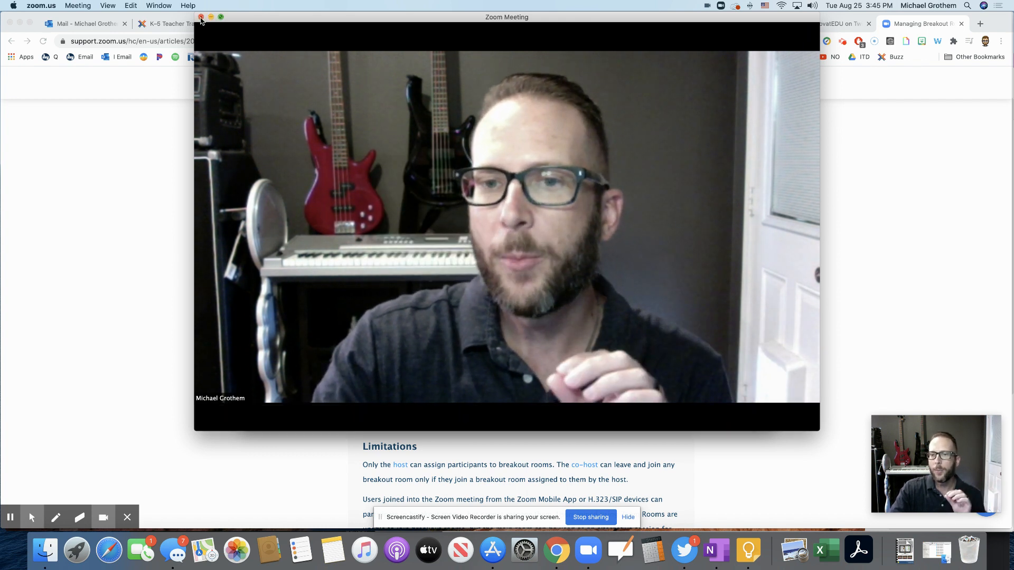
End the meeting for all participants, returning to the help article
left_click(798, 419)
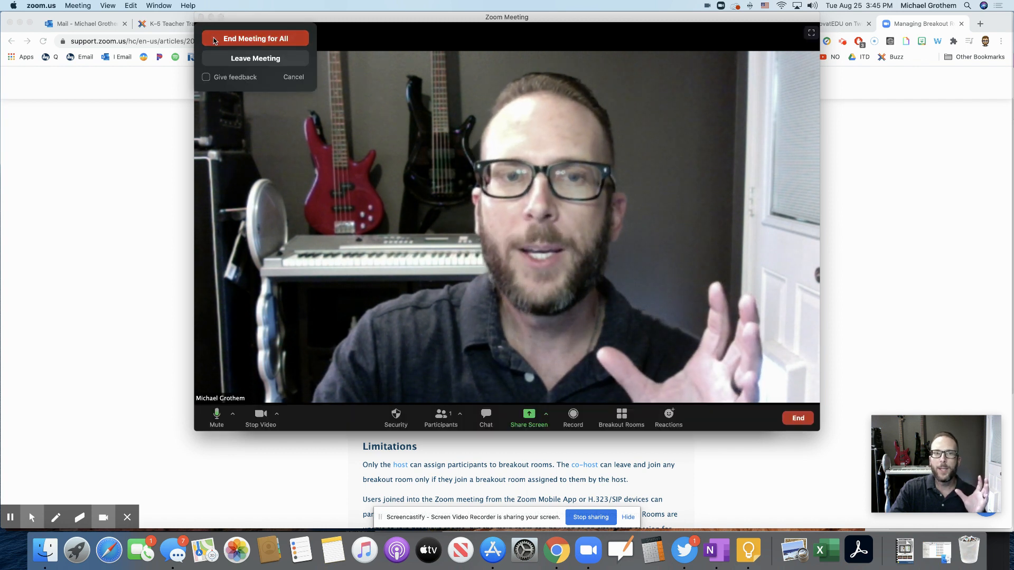
left_click(255, 38)
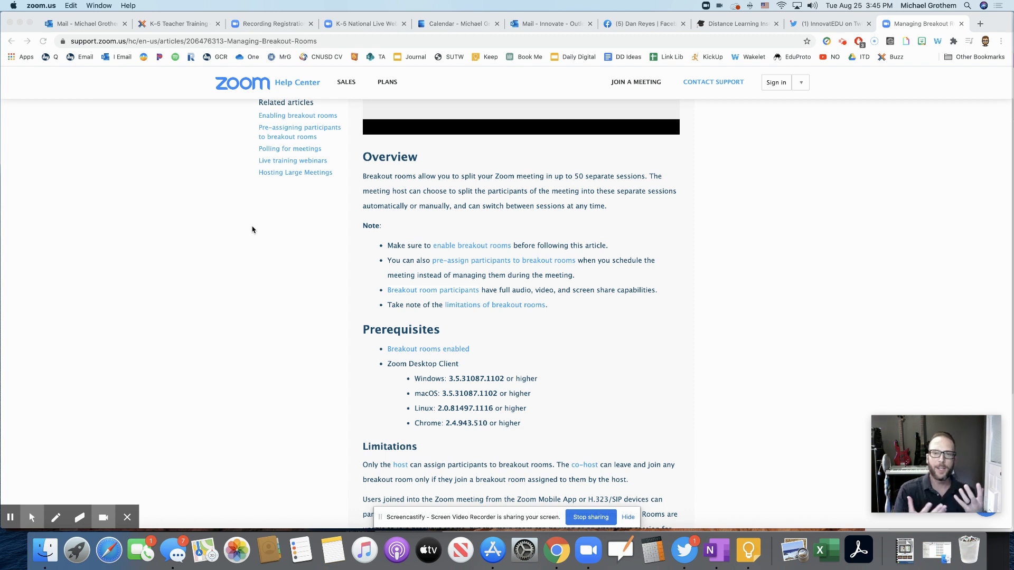
mouse_move(614, 298)
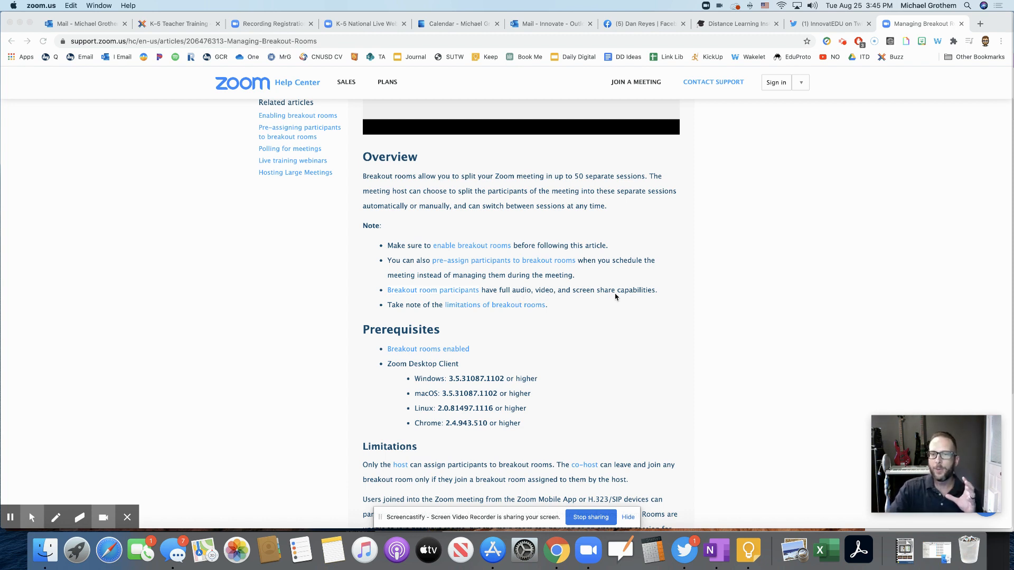
mouse_move(487, 361)
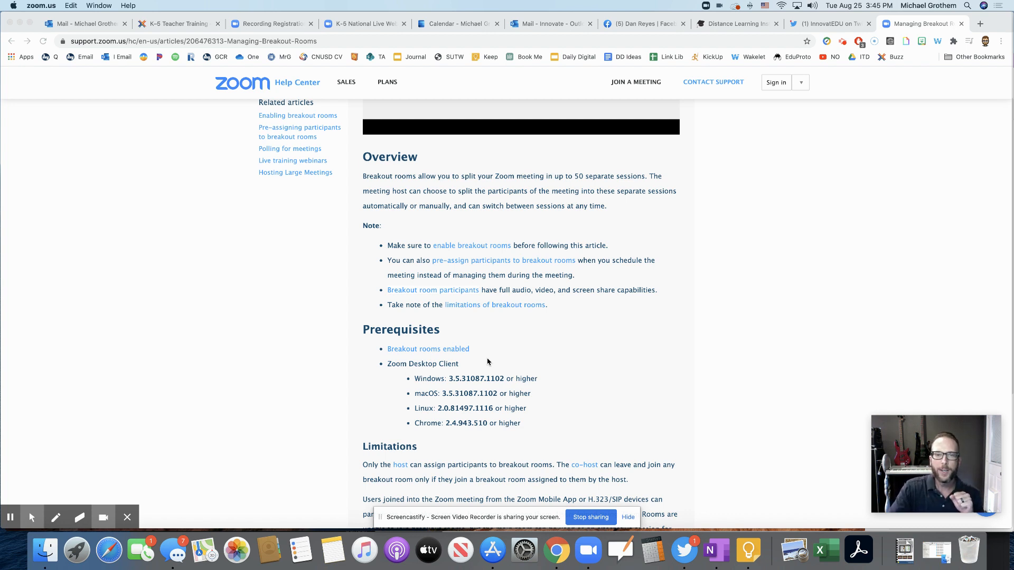
mouse_move(158, 369)
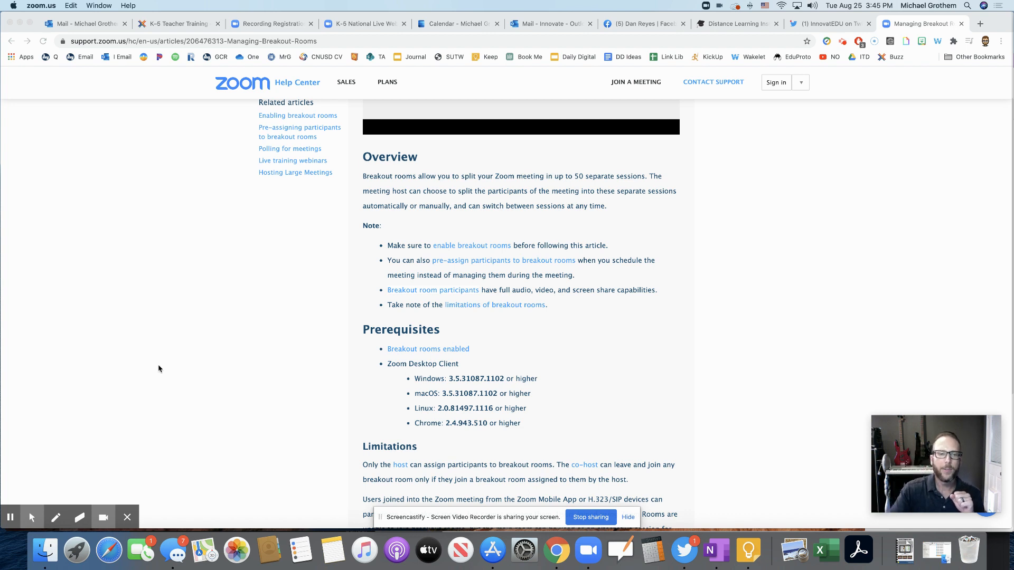